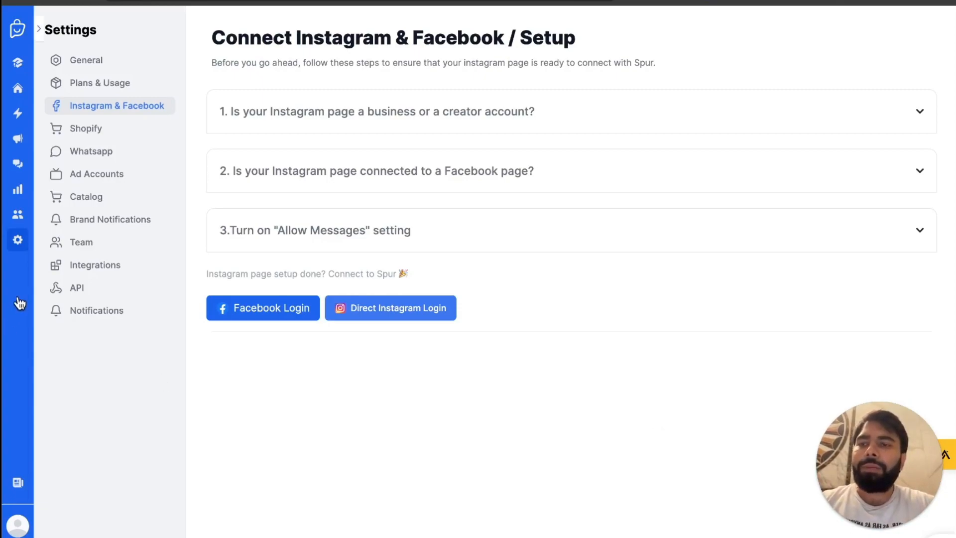
mouse_move(143, 115)
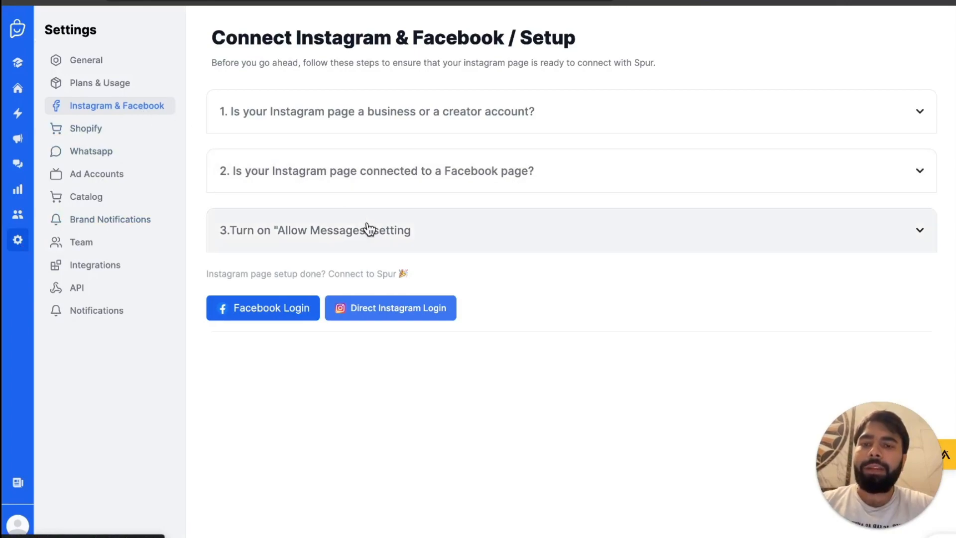
mouse_move(392, 313)
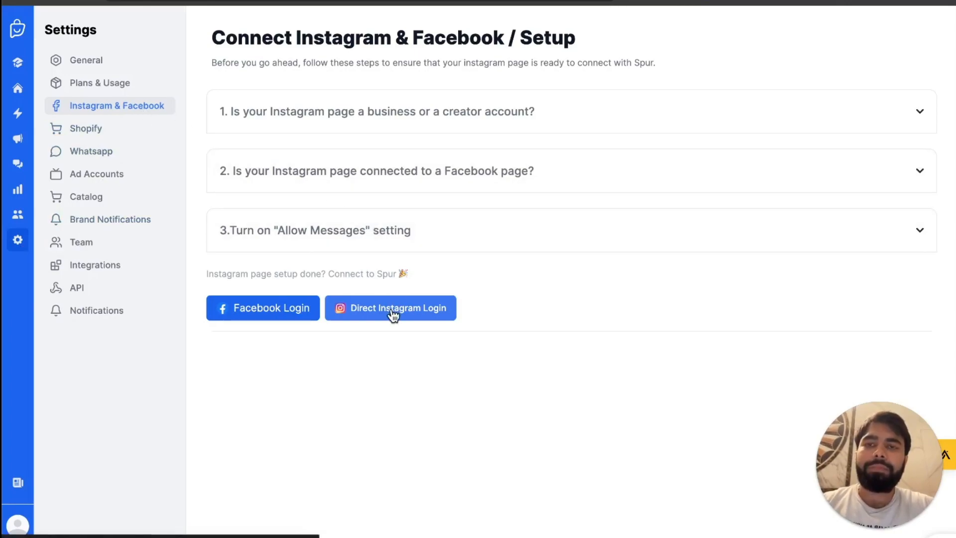
Launch Direct Instagram Login to bring up Facebook's authorization prompt for Spur.
click(390, 308)
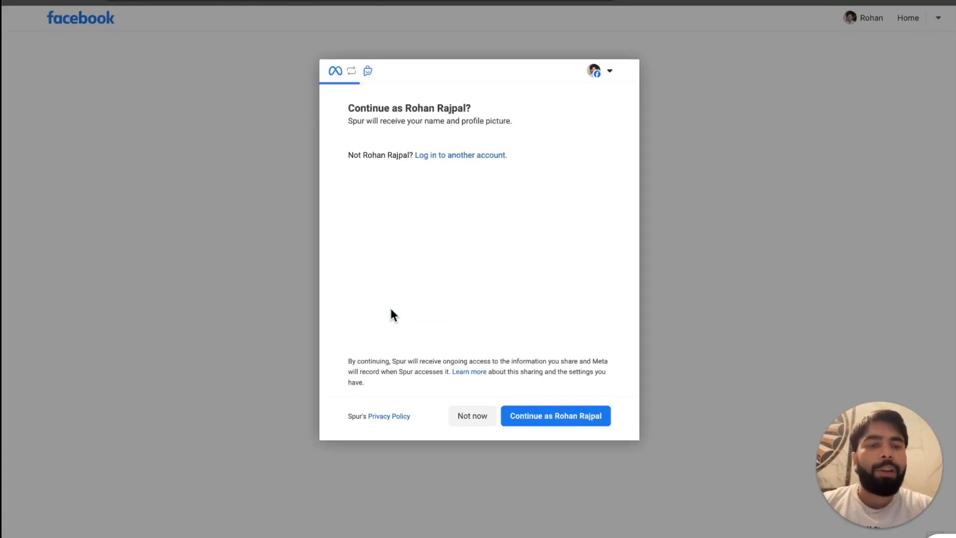
Approve Spur's Facebook access and start the Connect to Instagram flow.
click(556, 416)
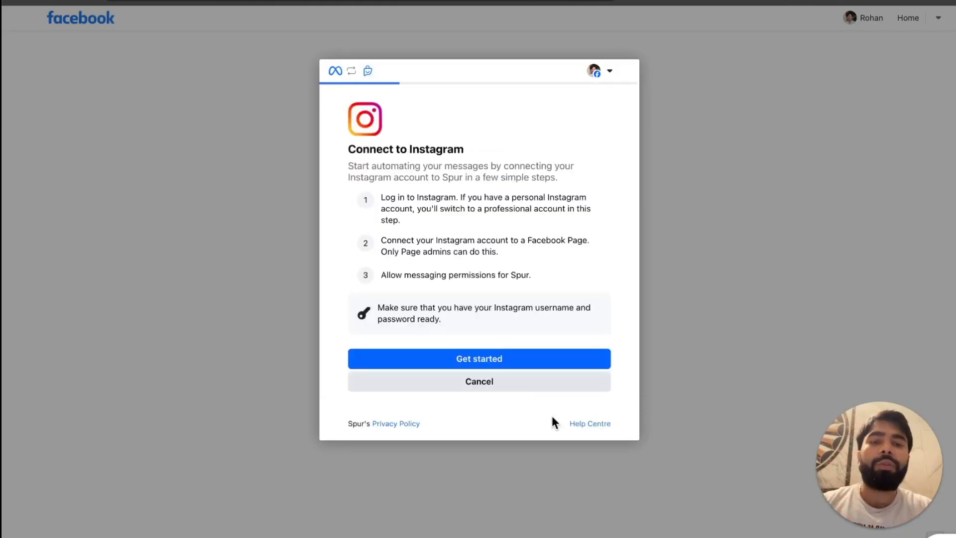
click(479, 359)
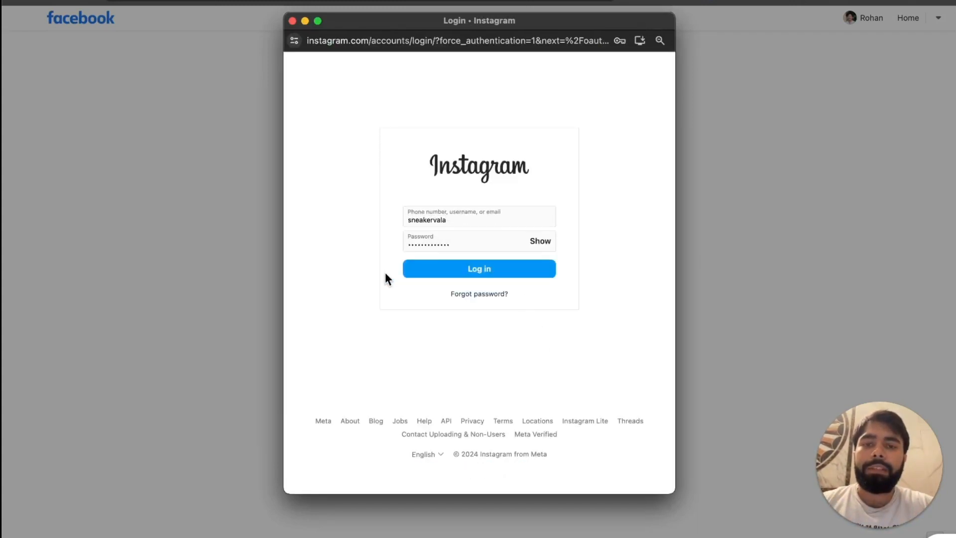
Log in as sneakervala, choose Creator with a category, and dismiss the confirmation.
click(479, 268)
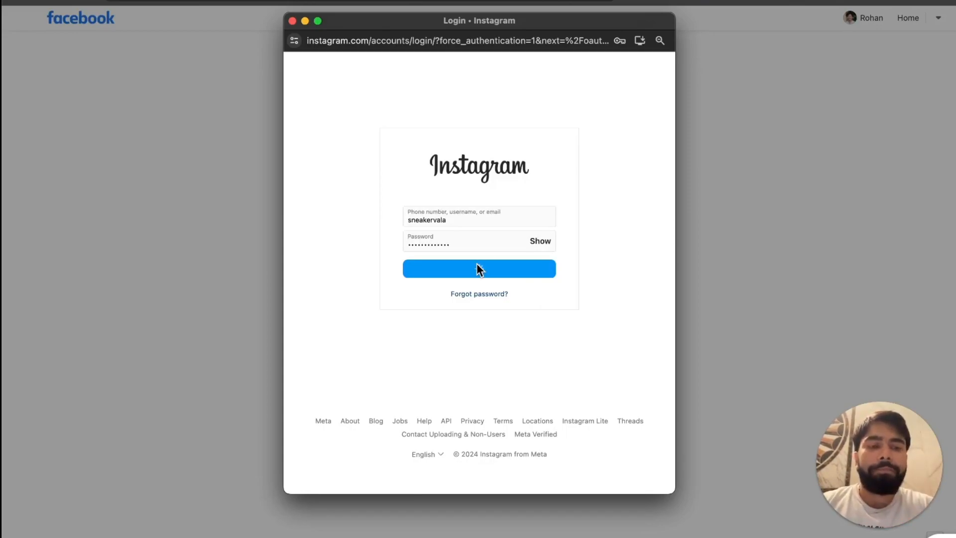
click(479, 269)
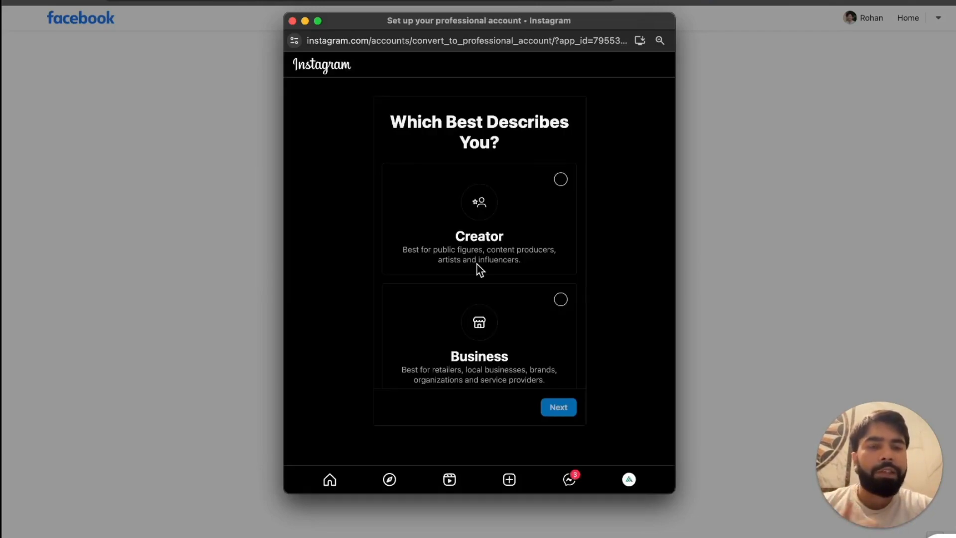
mouse_move(512, 231)
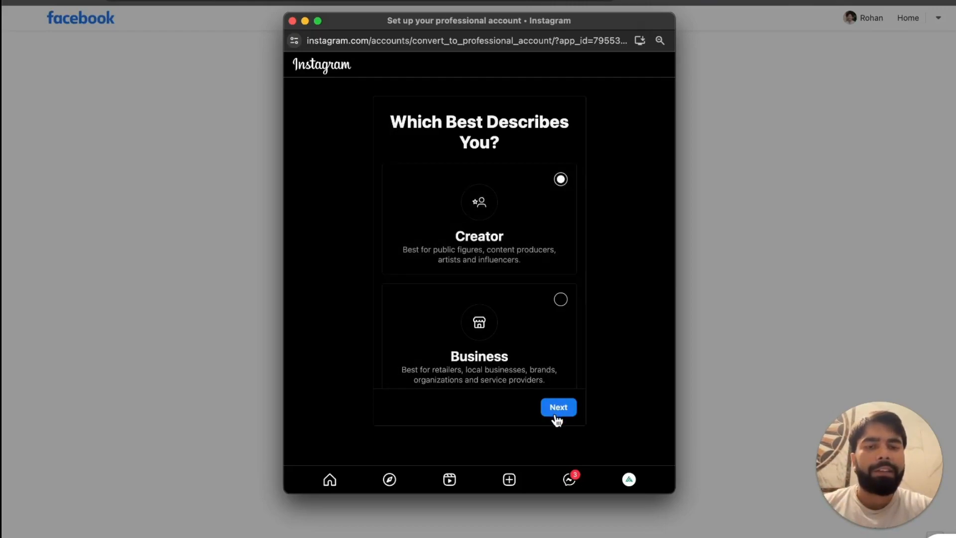
click(559, 406)
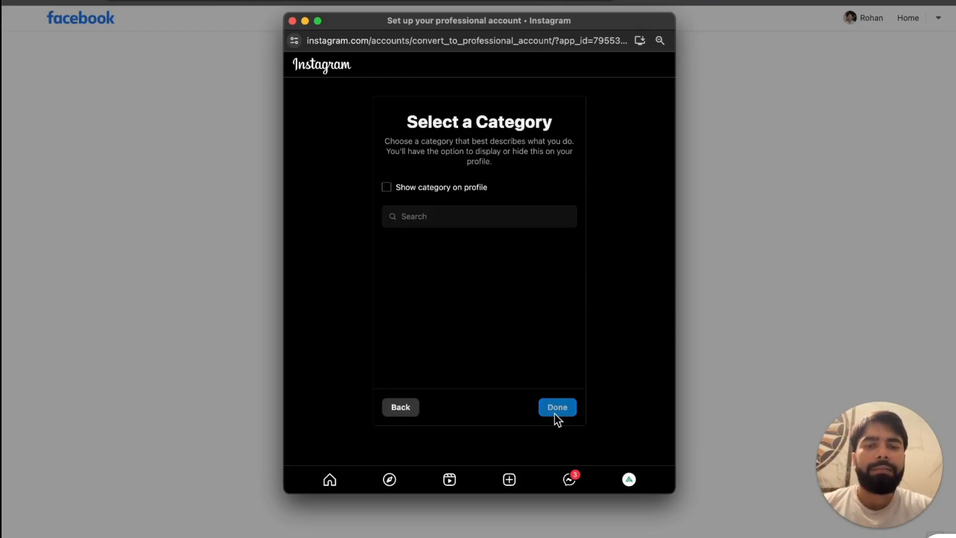
click(479, 216)
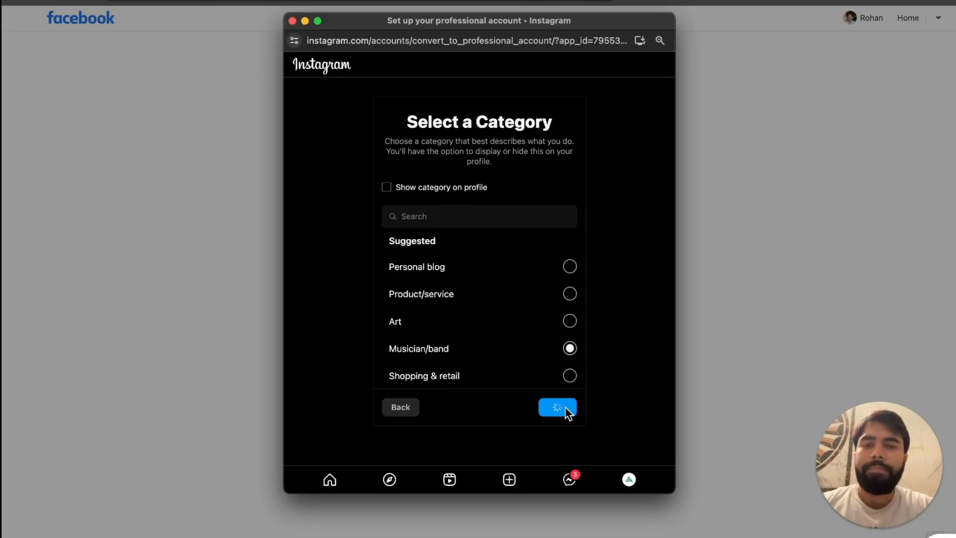
click(557, 407)
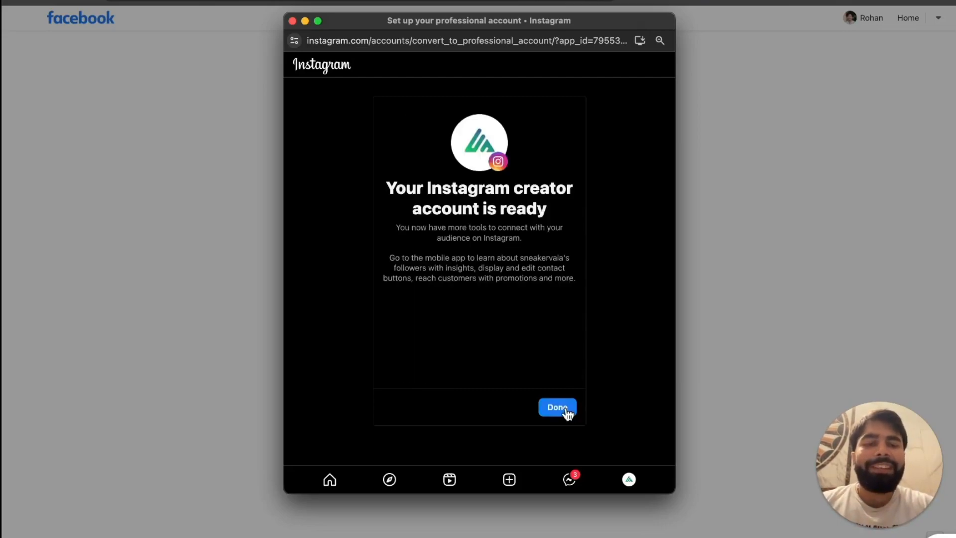
click(557, 407)
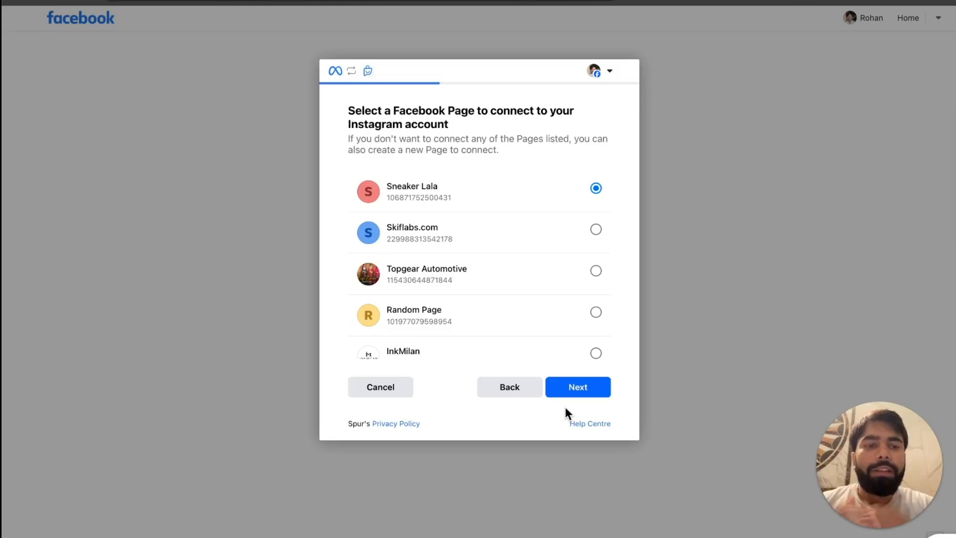
mouse_move(527, 317)
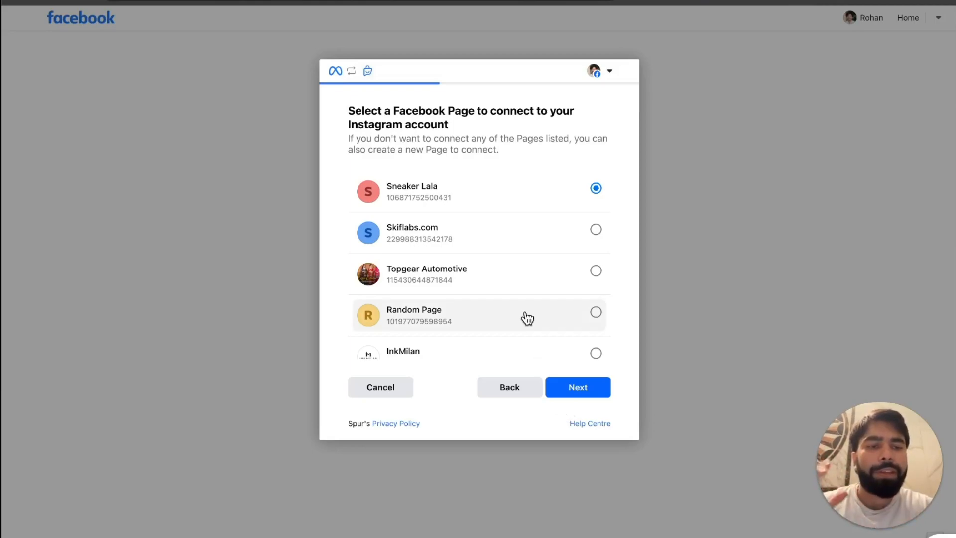
Pick Sneaker Lala from the page list as the Page to link.
scroll(down, 3)
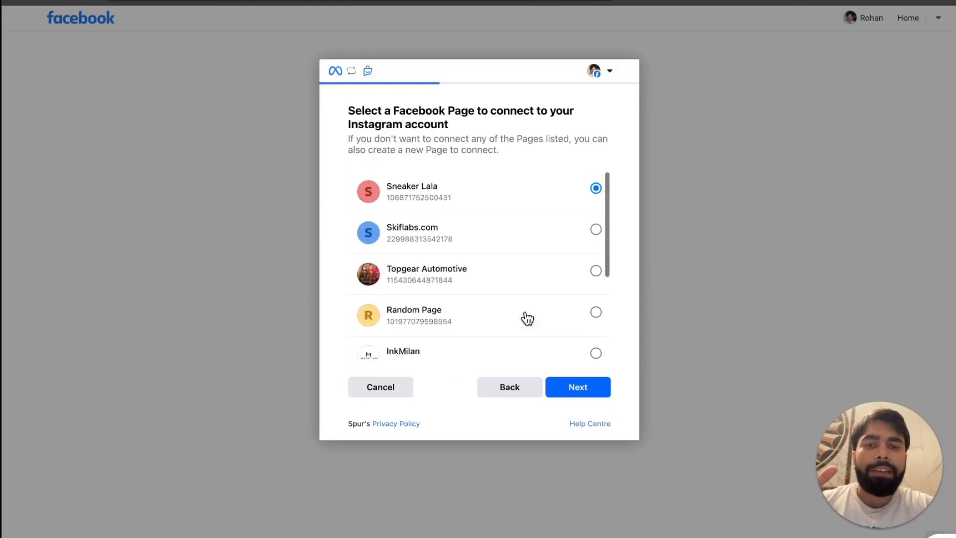
scroll(down, 3)
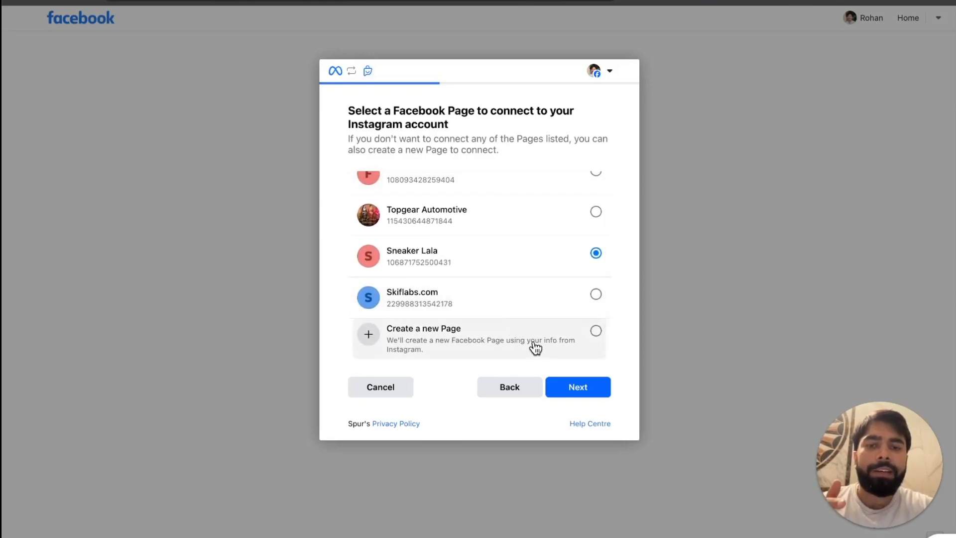
mouse_move(582, 353)
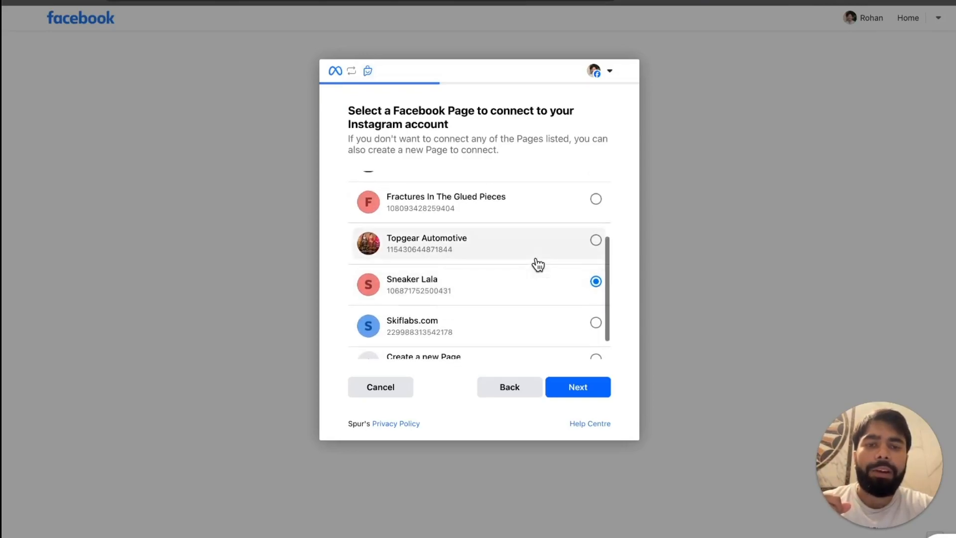
mouse_move(597, 395)
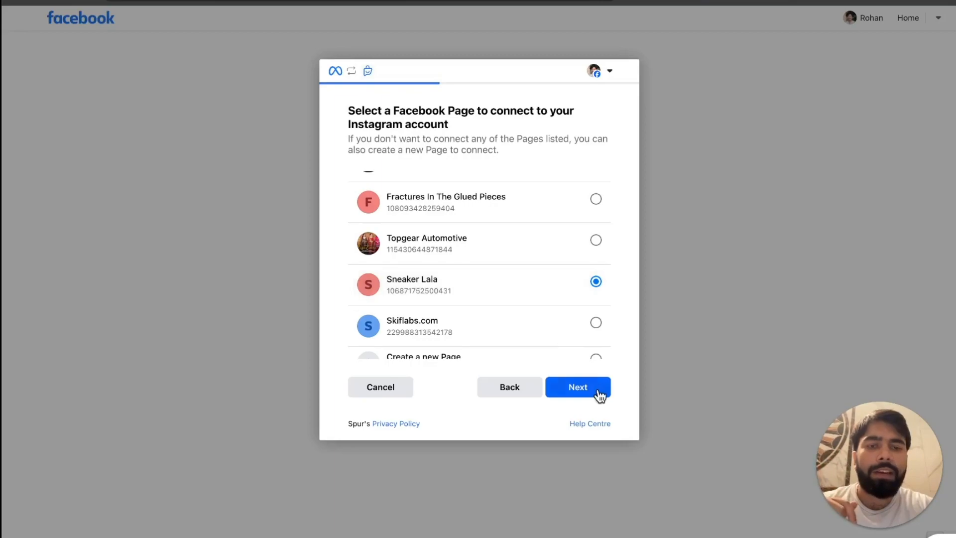
click(578, 387)
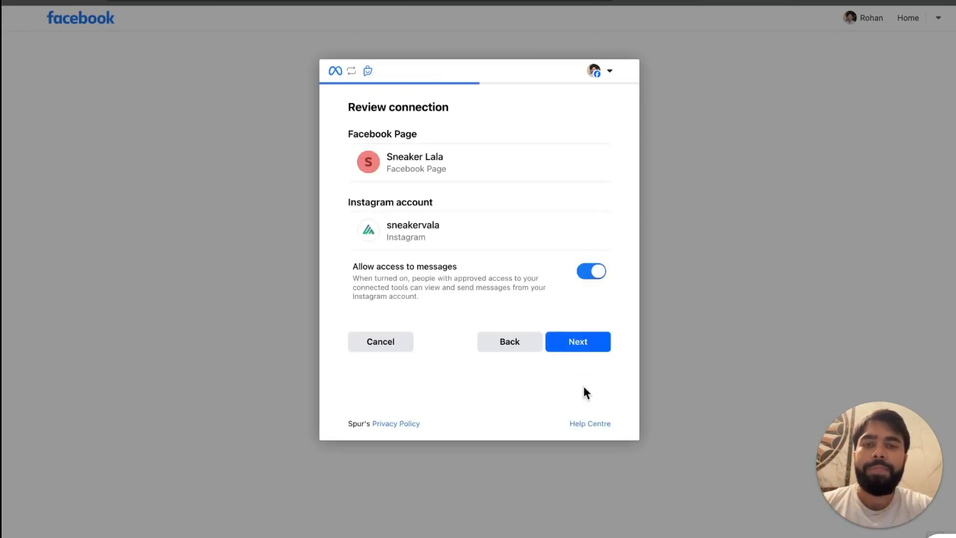
mouse_move(574, 364)
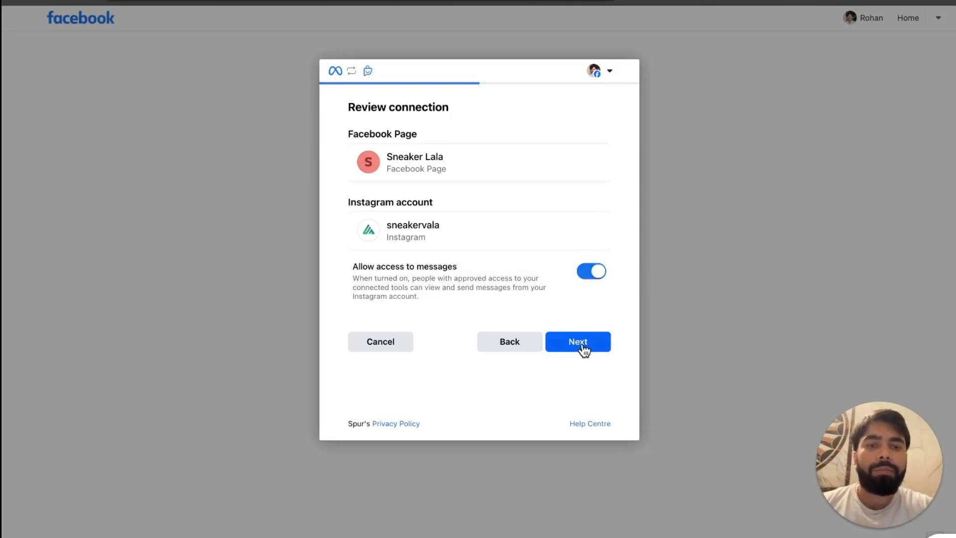
Confirm the Sneaker Lala–sneakervala pairing with message access left on.
click(578, 342)
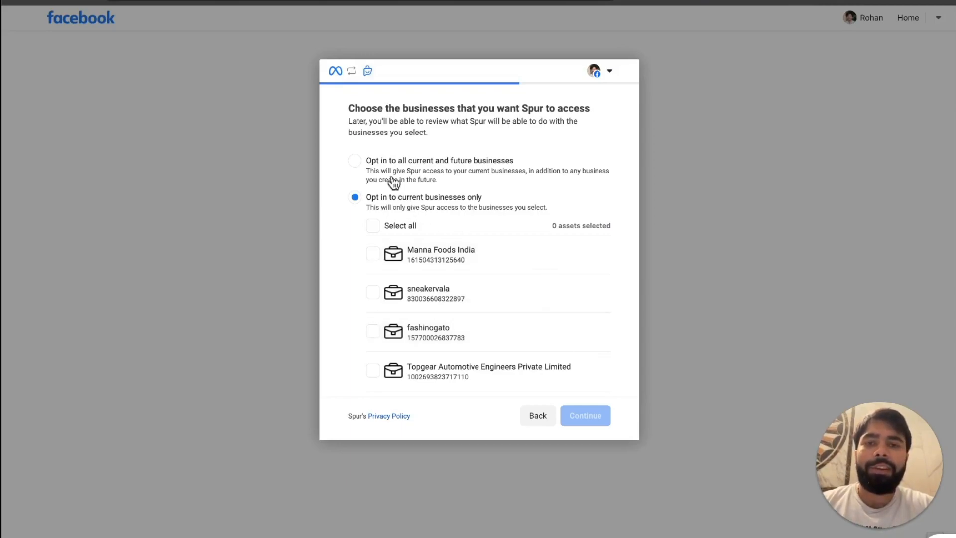
Opt Spur in to all current and future businesses and Pages.
click(354, 161)
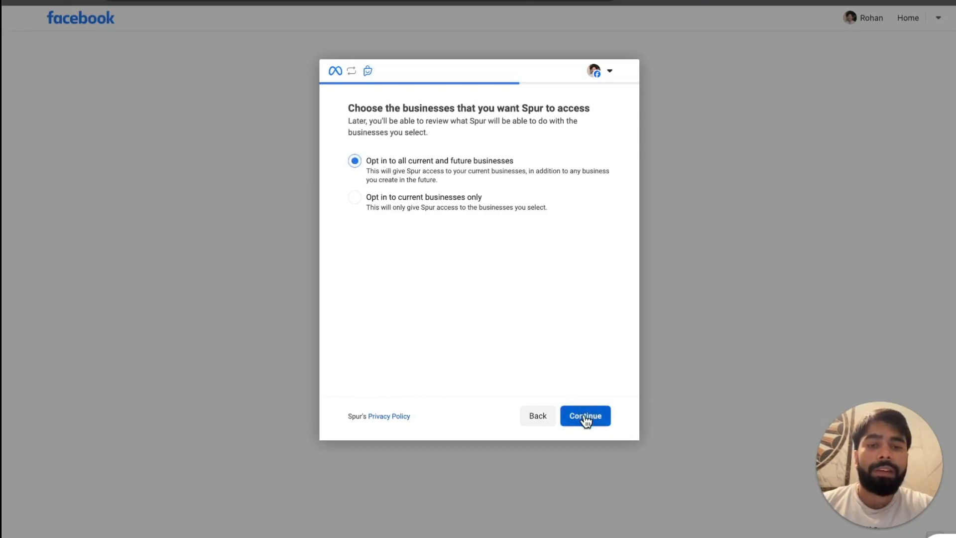
click(585, 415)
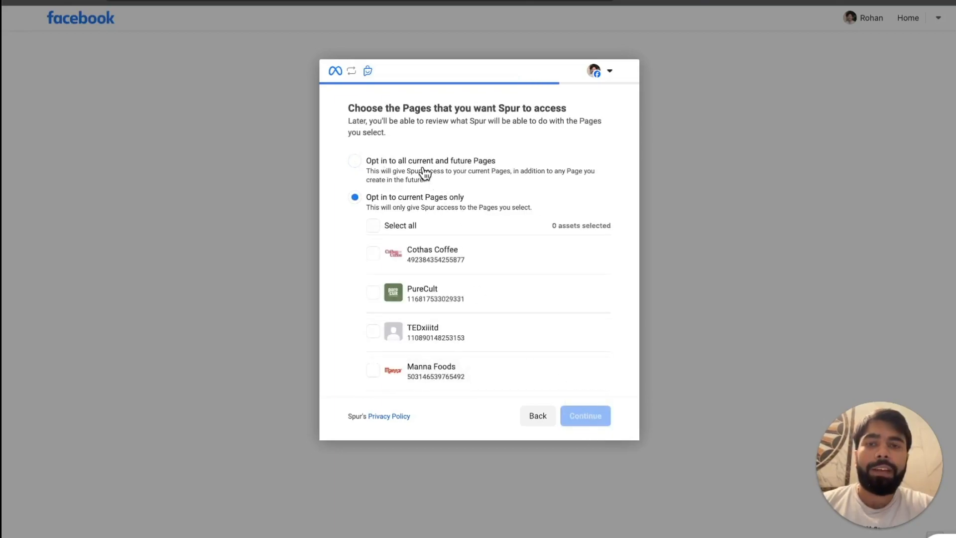
click(354, 161)
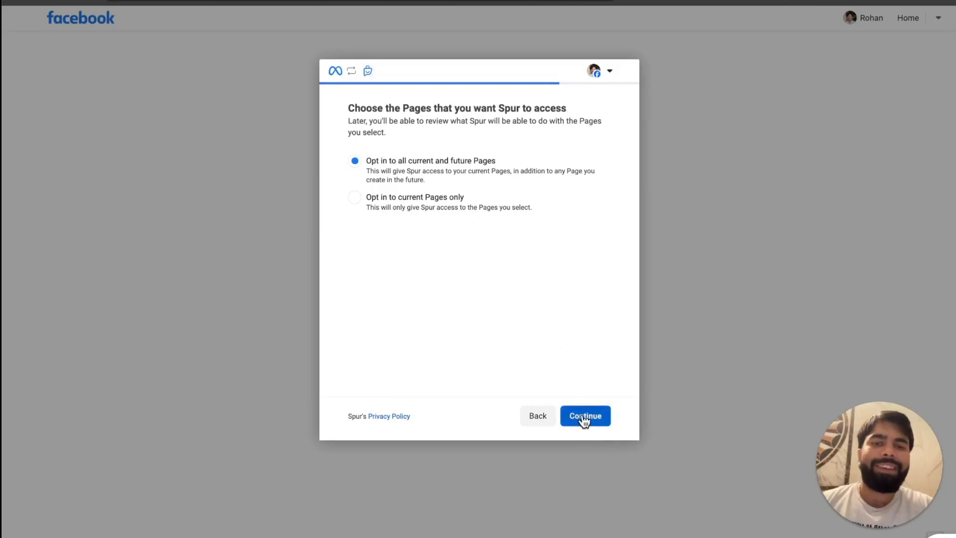
click(585, 416)
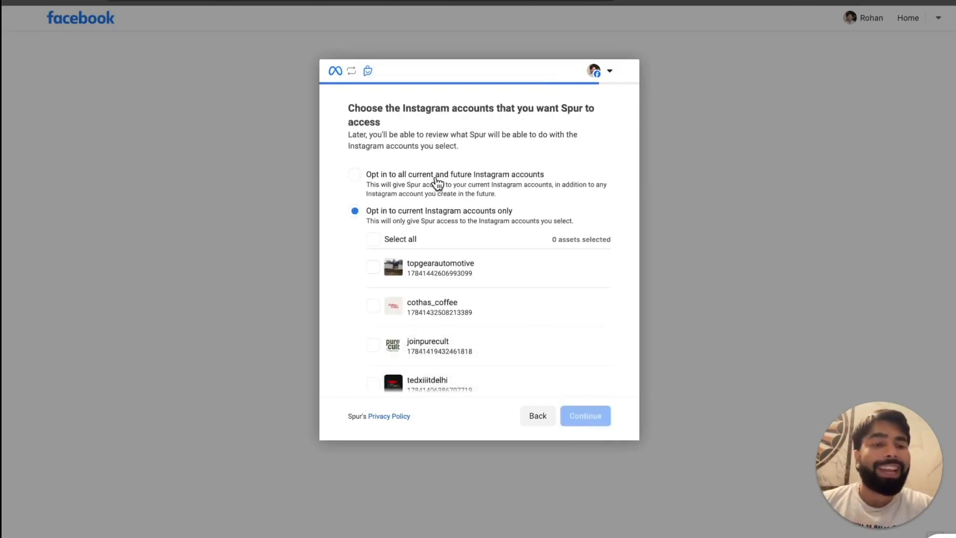
Opt in to all Instagram accounts and save Spur's permissions.
click(354, 175)
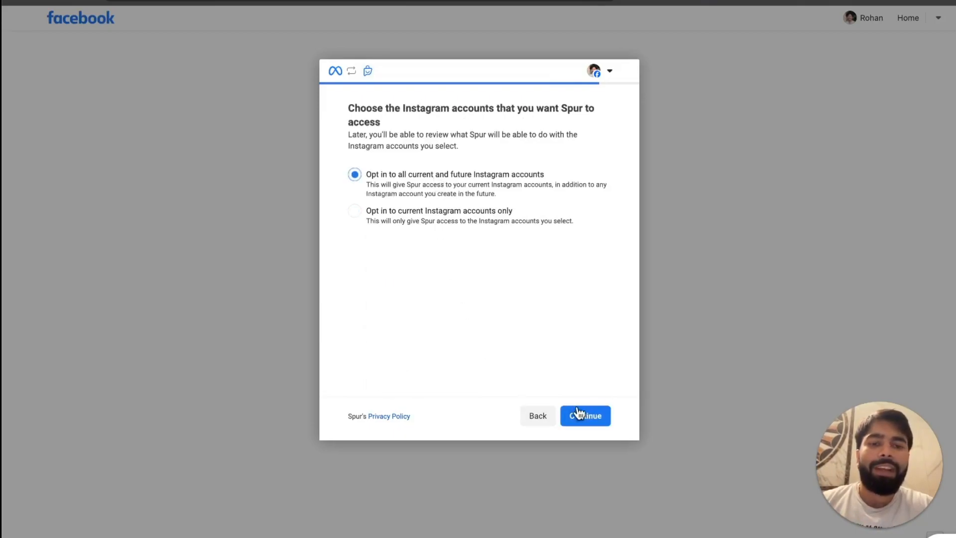
click(585, 415)
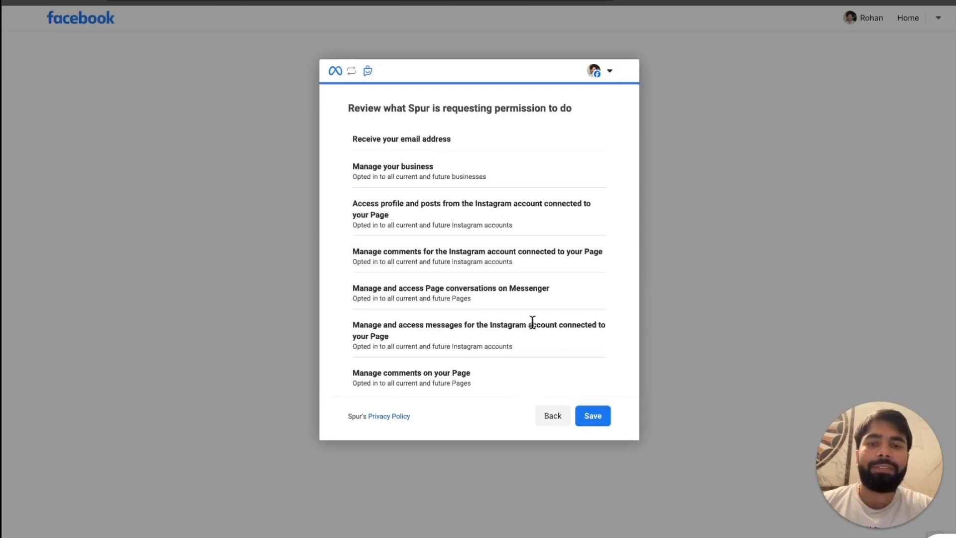
scroll(down, 3)
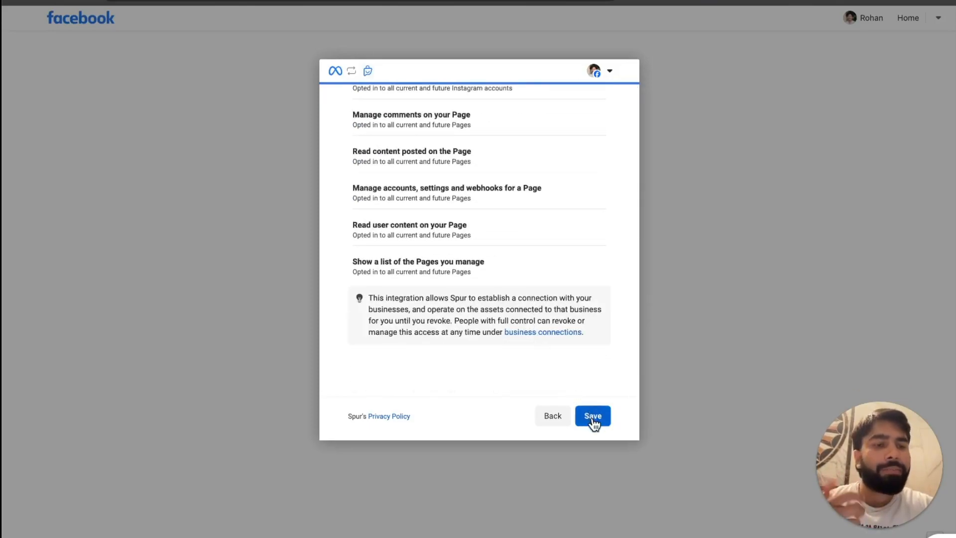
click(593, 416)
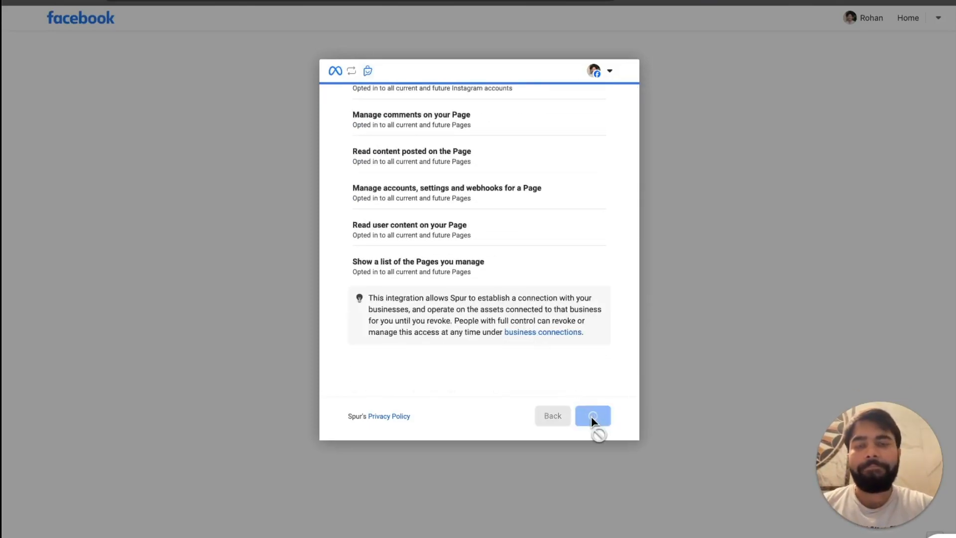
click(593, 416)
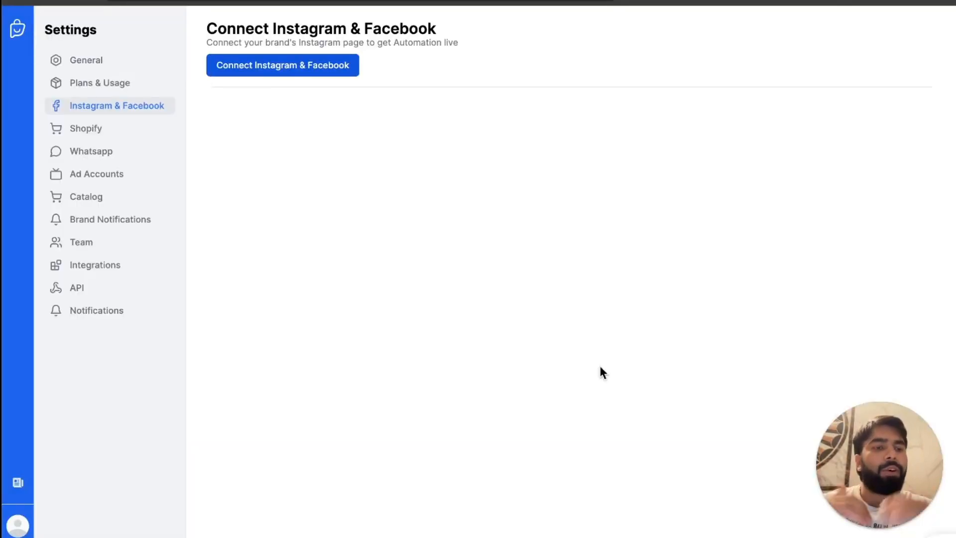
Link the Sneaker Lala page via Connect Instagram & Facebook and Connect to Page.
click(283, 65)
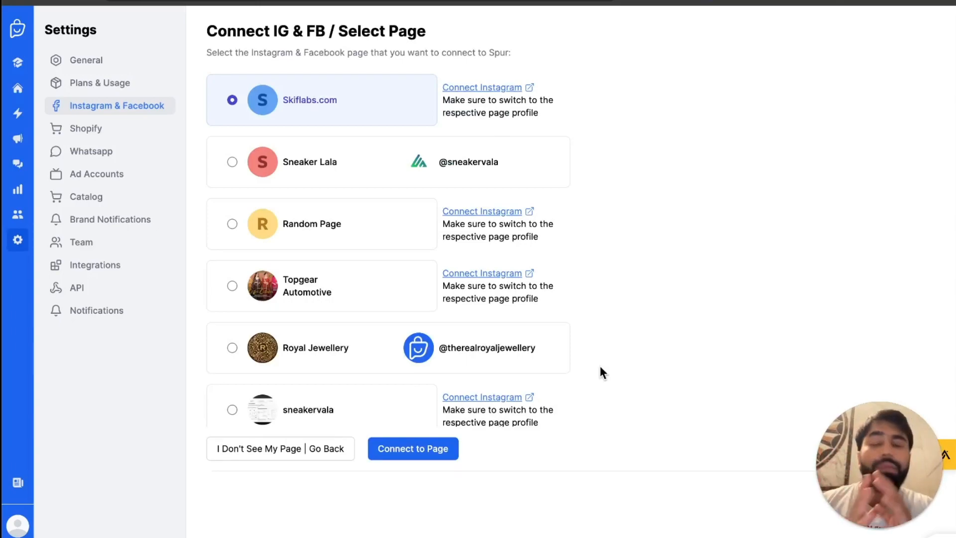
mouse_move(413, 179)
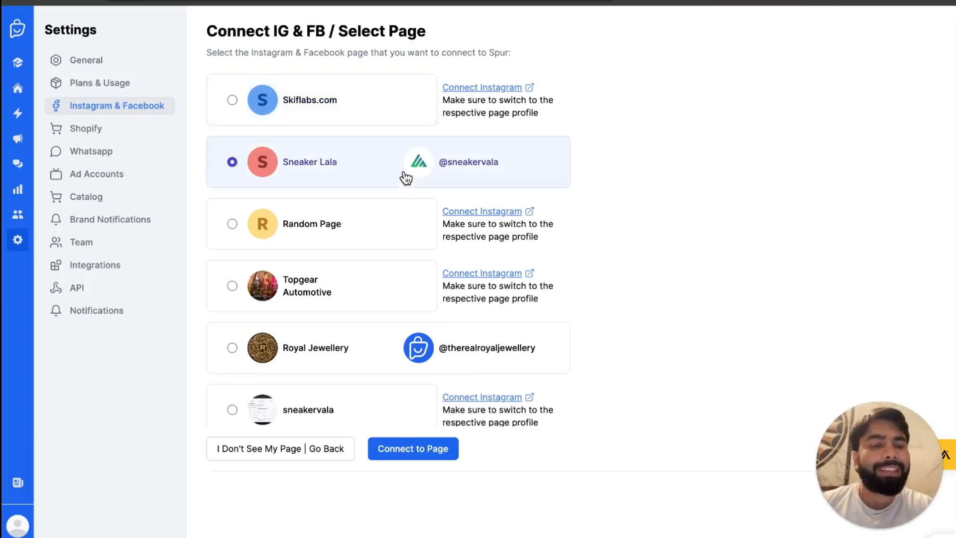
click(413, 449)
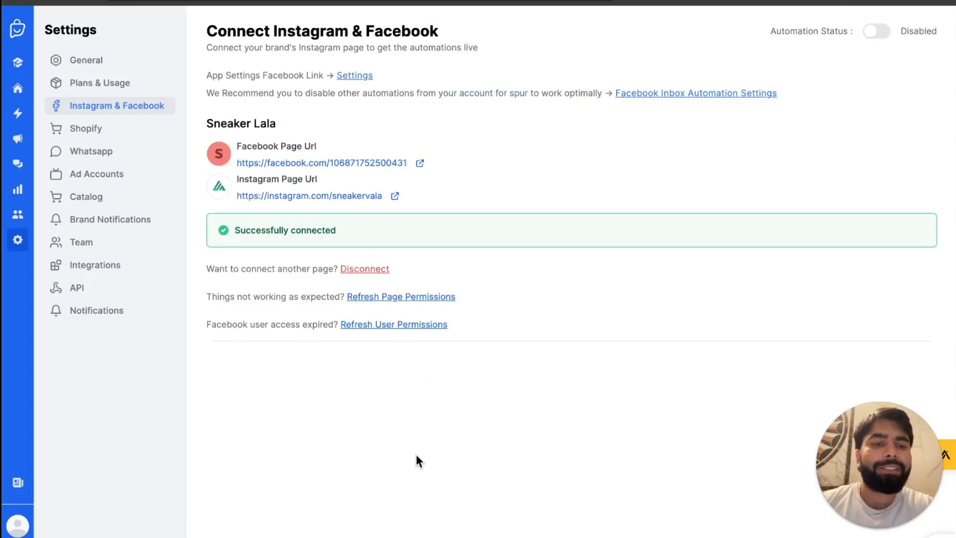